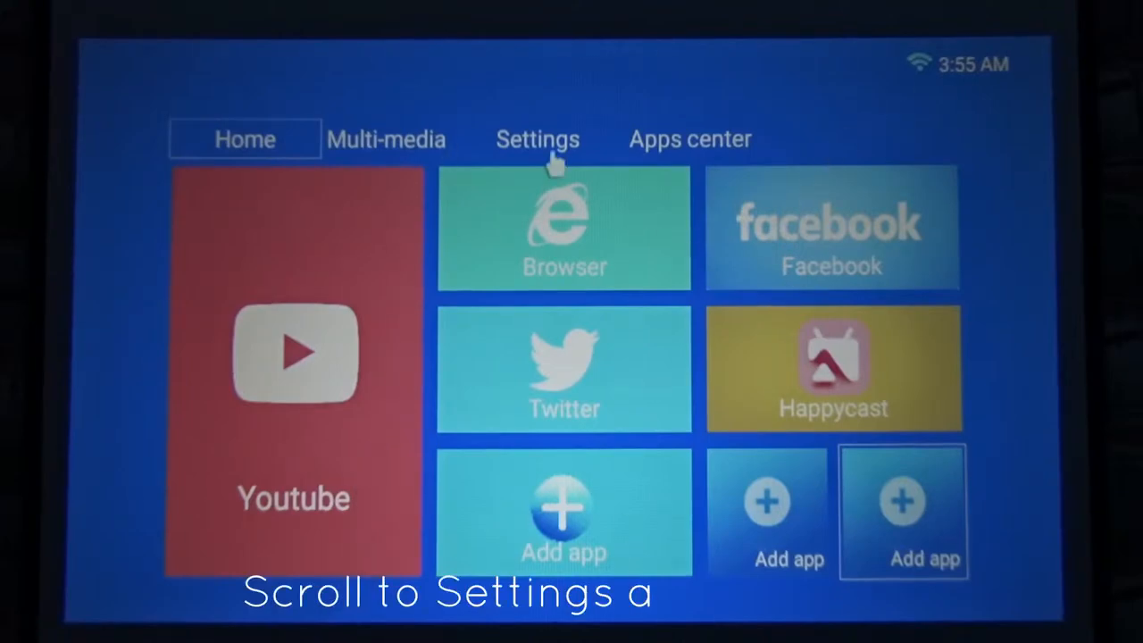
# Step: Navigate via Settings to the Apps center grid showing Browser, Office suite and ES file explorer
pyautogui.click(535, 140)
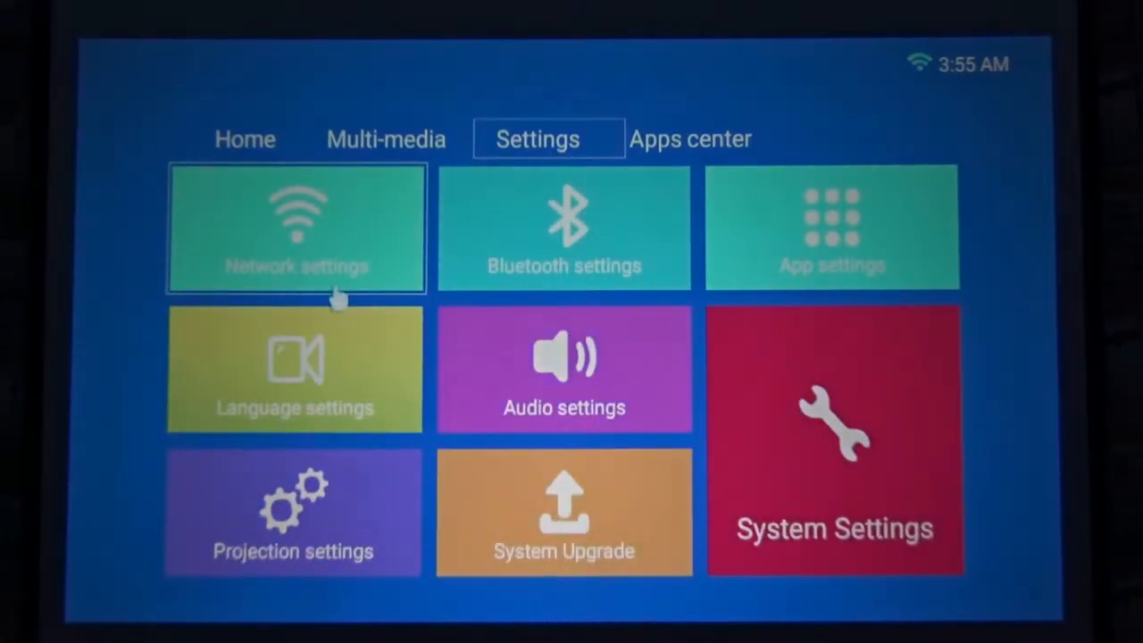
pyautogui.click(295, 228)
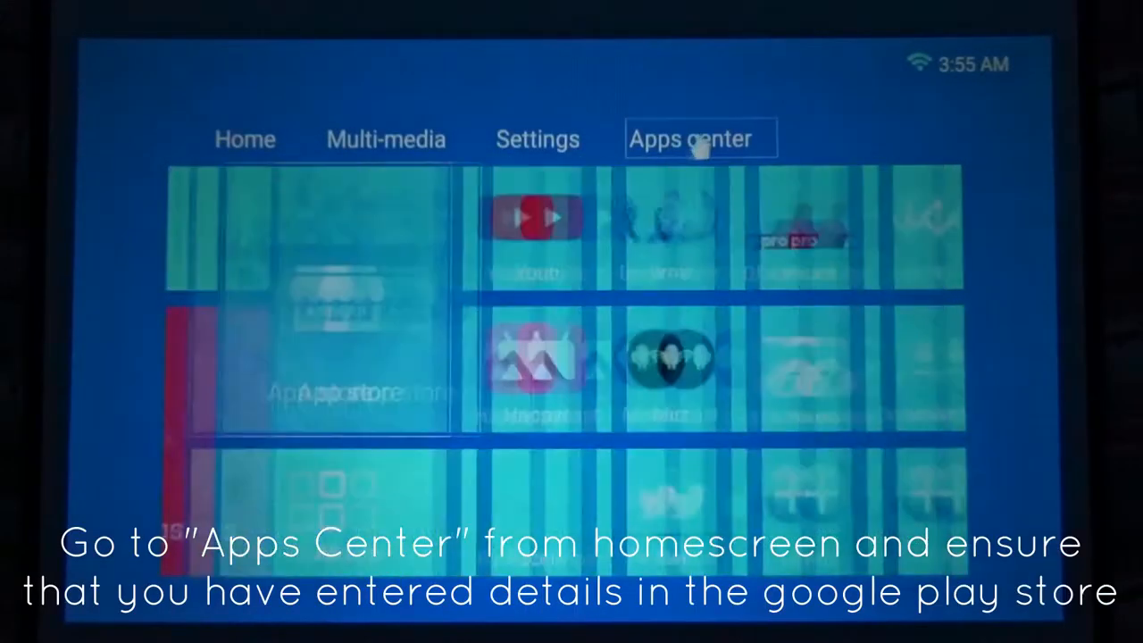
pyautogui.click(700, 139)
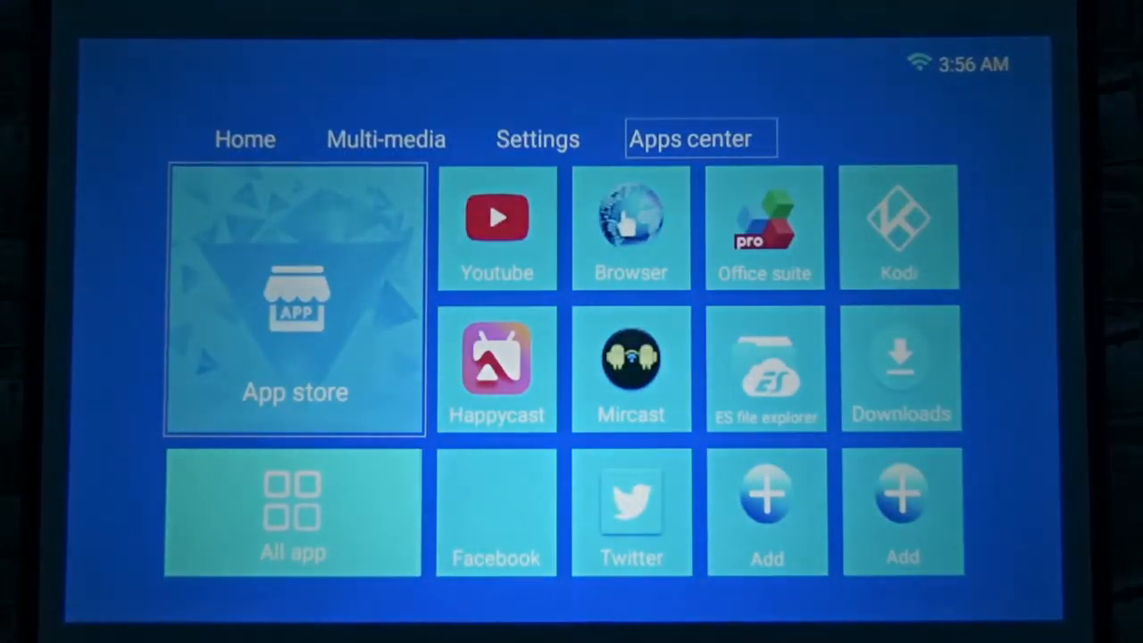
# Step: Search 'powerpoint app apk mirror' in Browser and reach APKMirror's Microsoft PowerPoint all-versions list
pyautogui.click(630, 229)
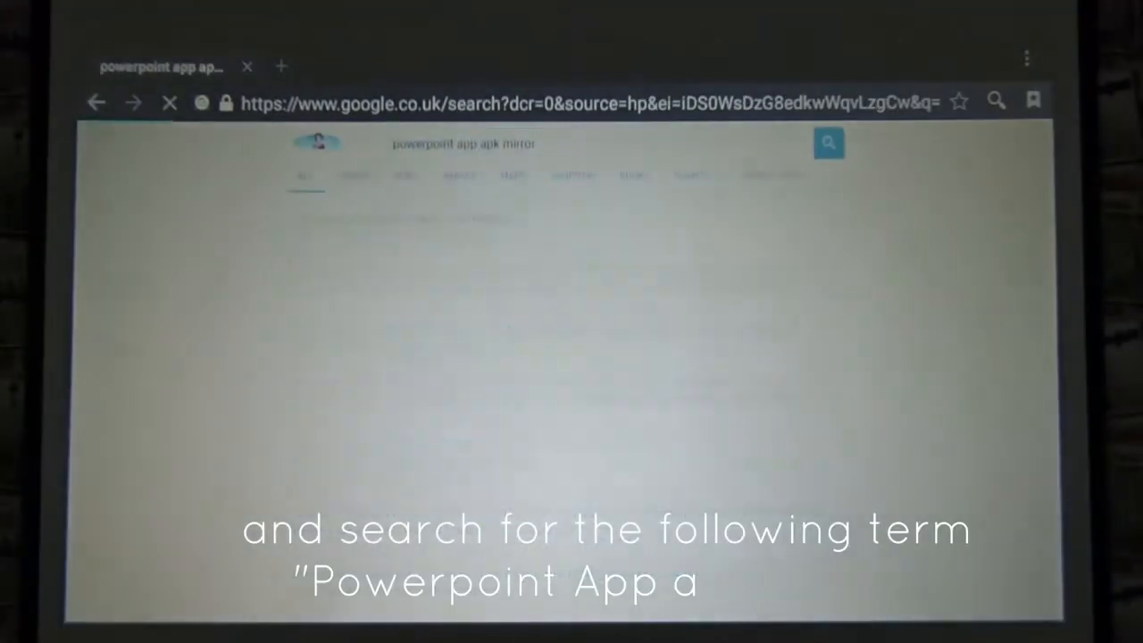
pyautogui.click(407, 211)
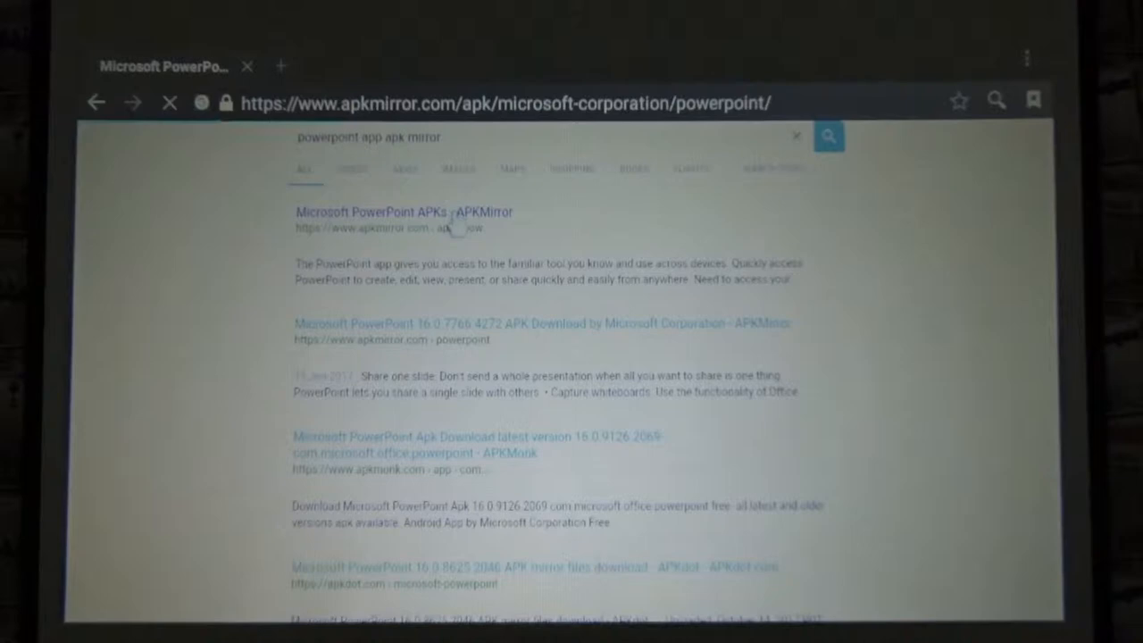
pyautogui.click(403, 210)
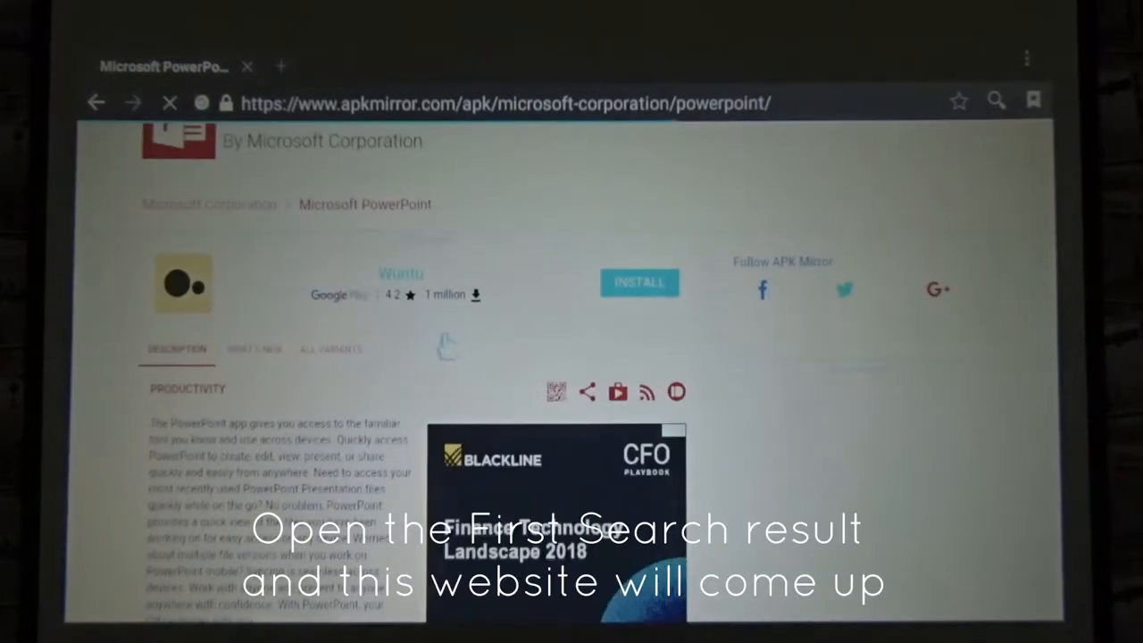
pyautogui.scroll(-3)
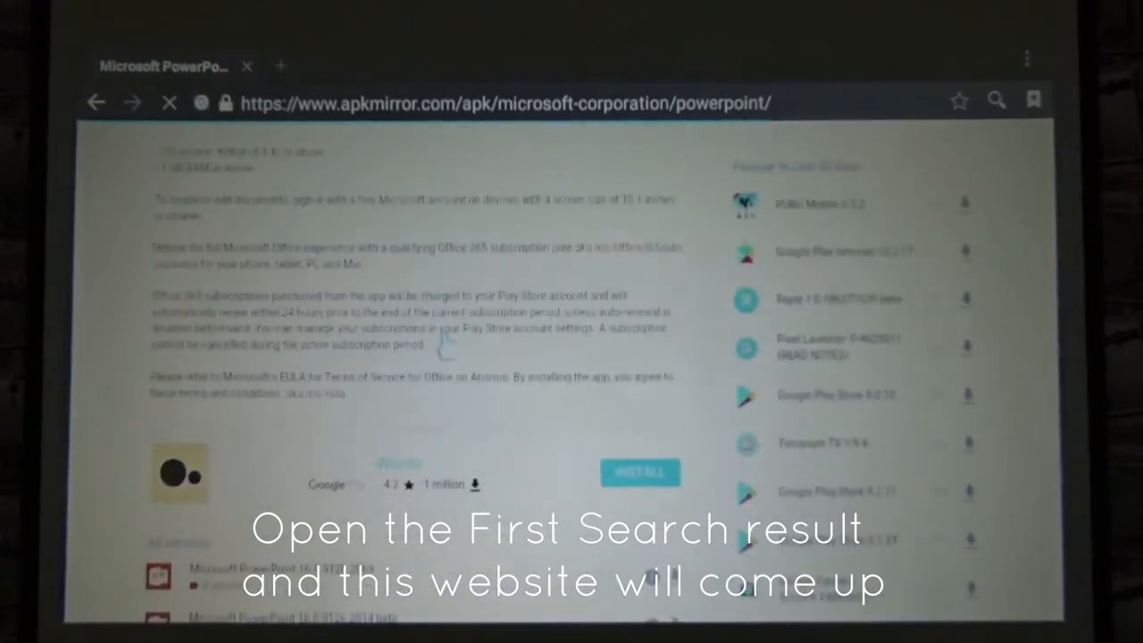
pyautogui.scroll(-3)
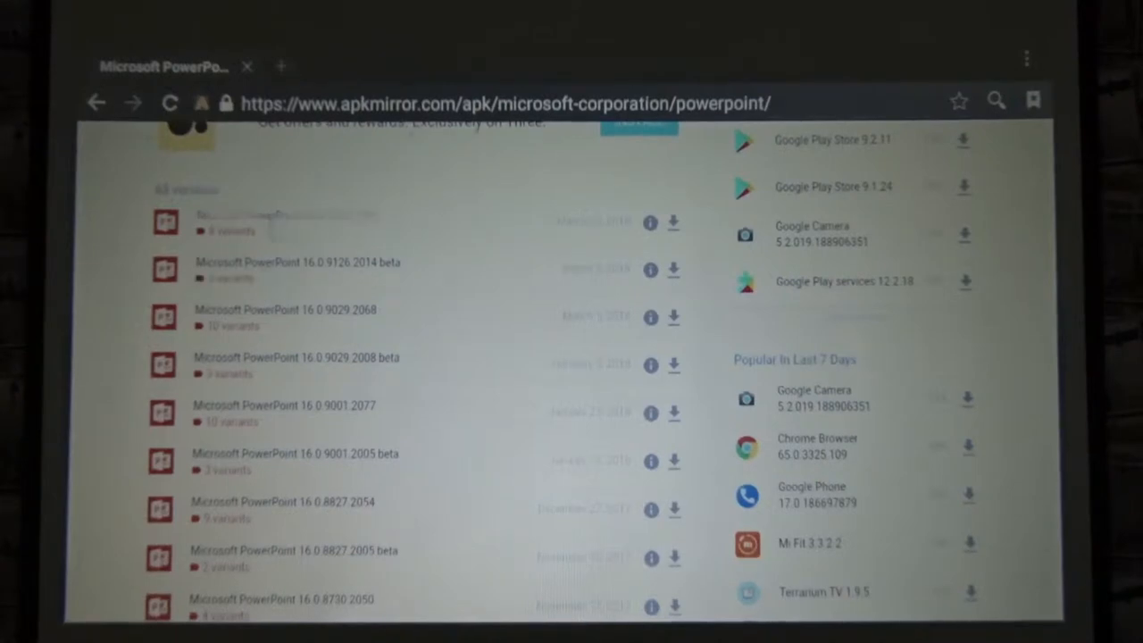
# Step: Choose PowerPoint 16.0.9126.2069 and its first arm/nodpi APK variant on APKMirror
pyautogui.click(286, 218)
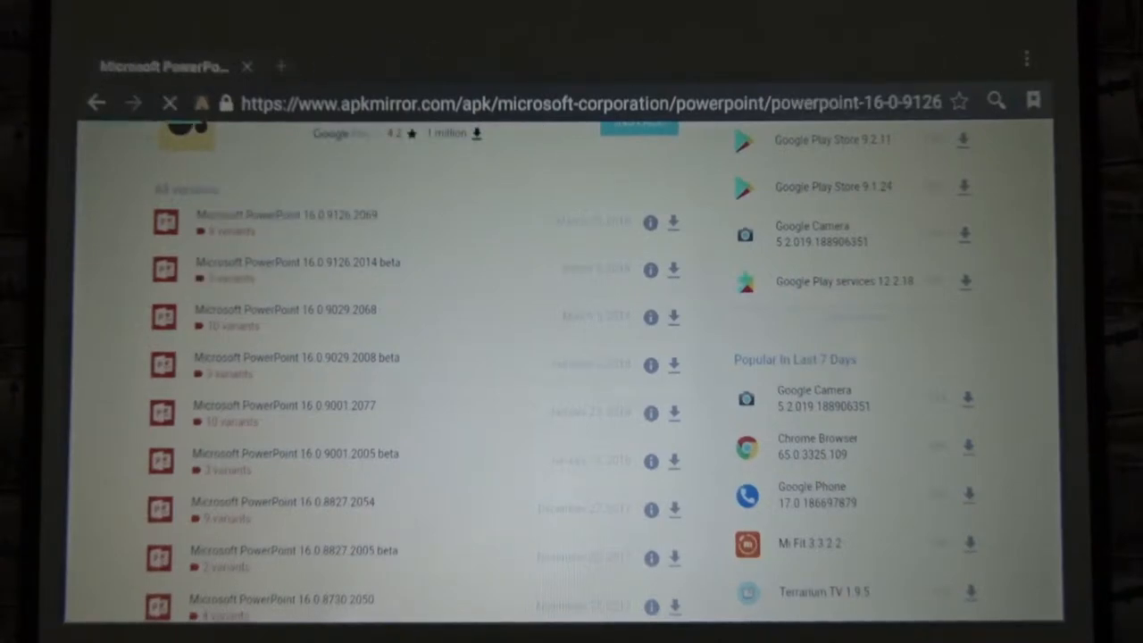
pyautogui.click(282, 214)
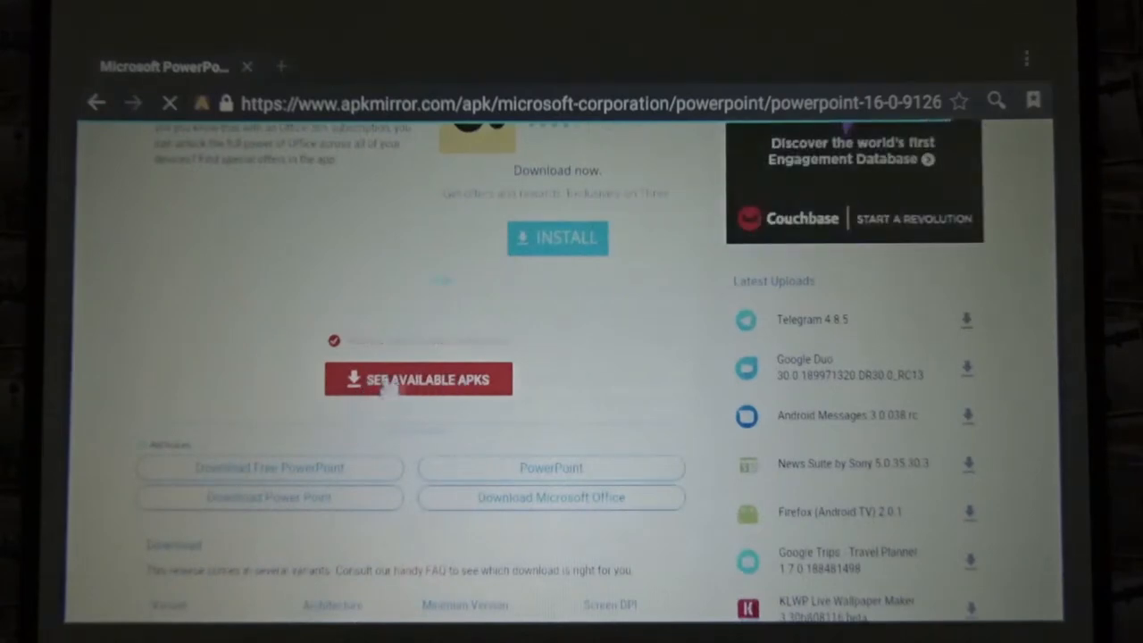
pyautogui.click(418, 378)
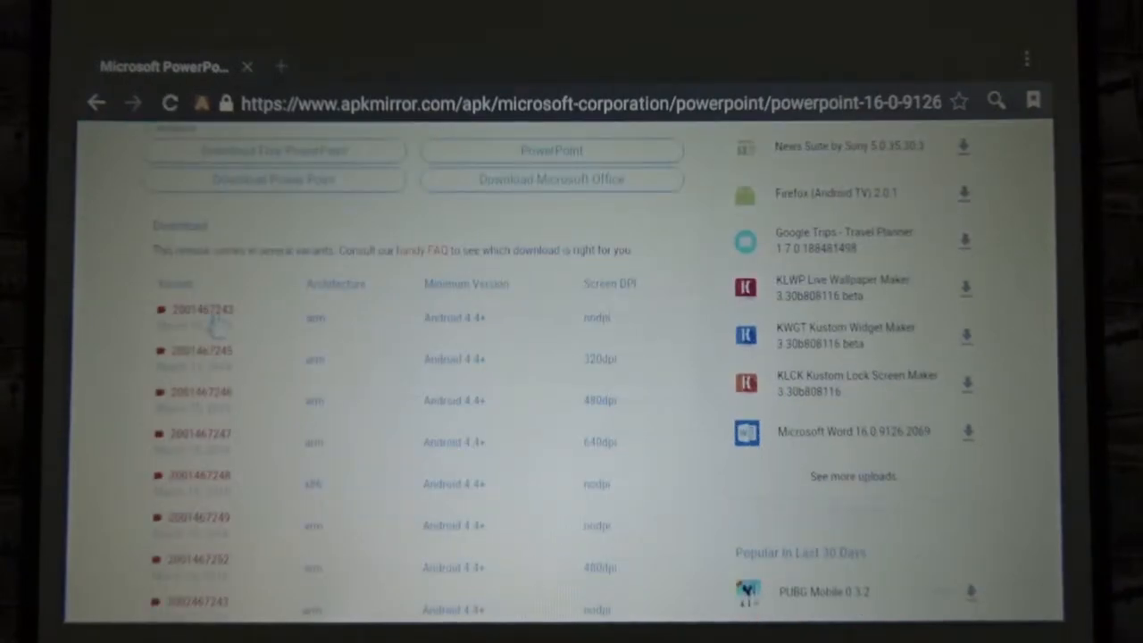
pyautogui.scroll(-3)
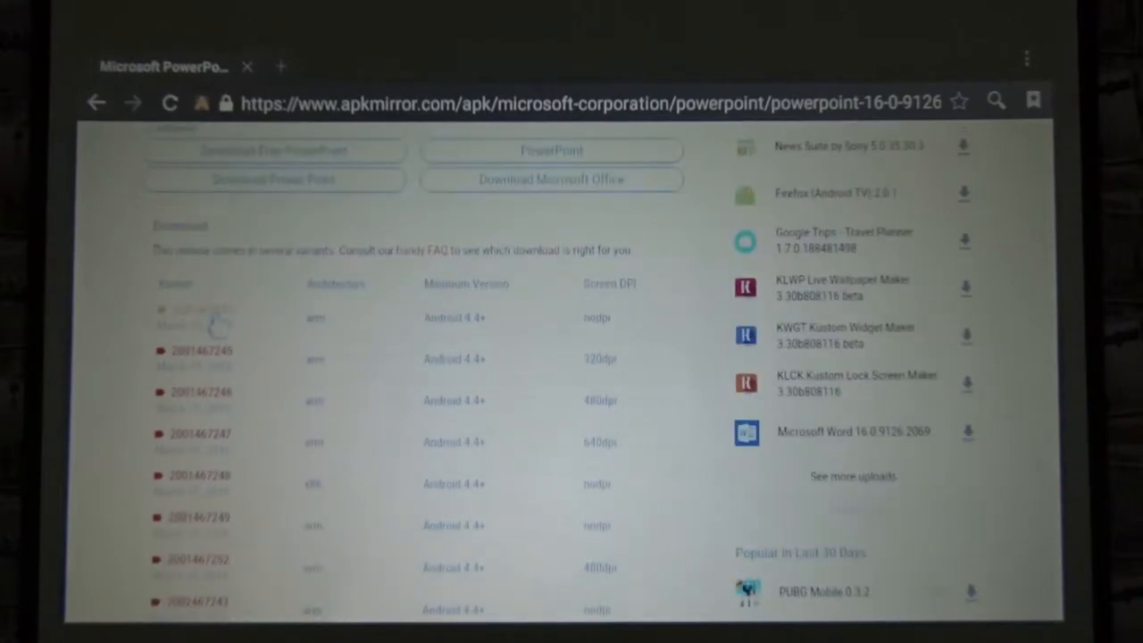
pyautogui.click(200, 309)
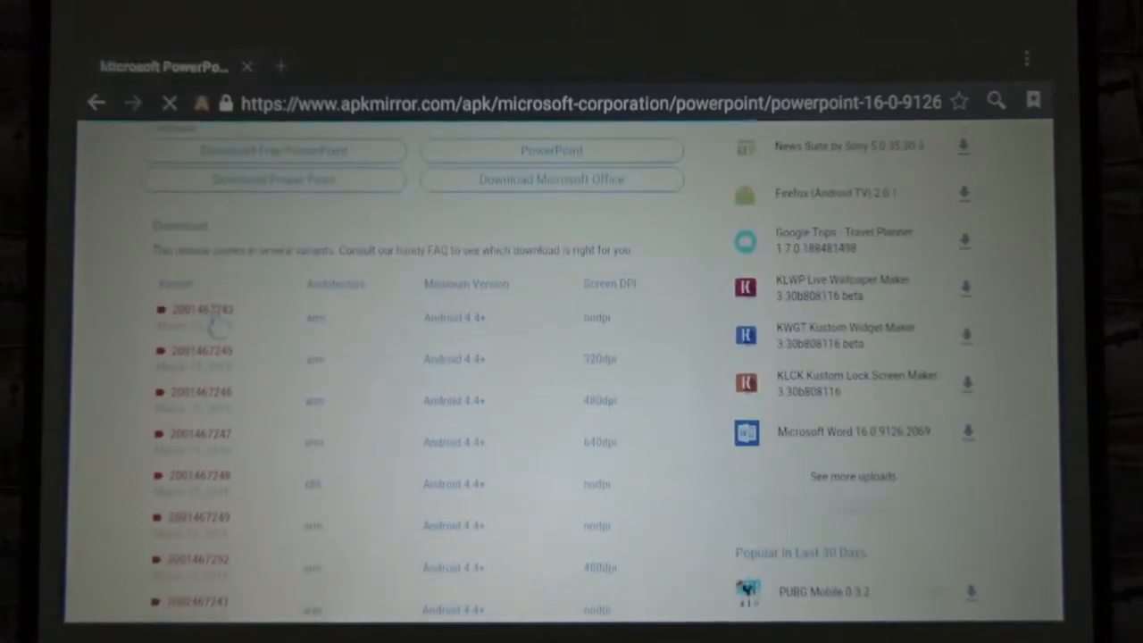
pyautogui.click(200, 309)
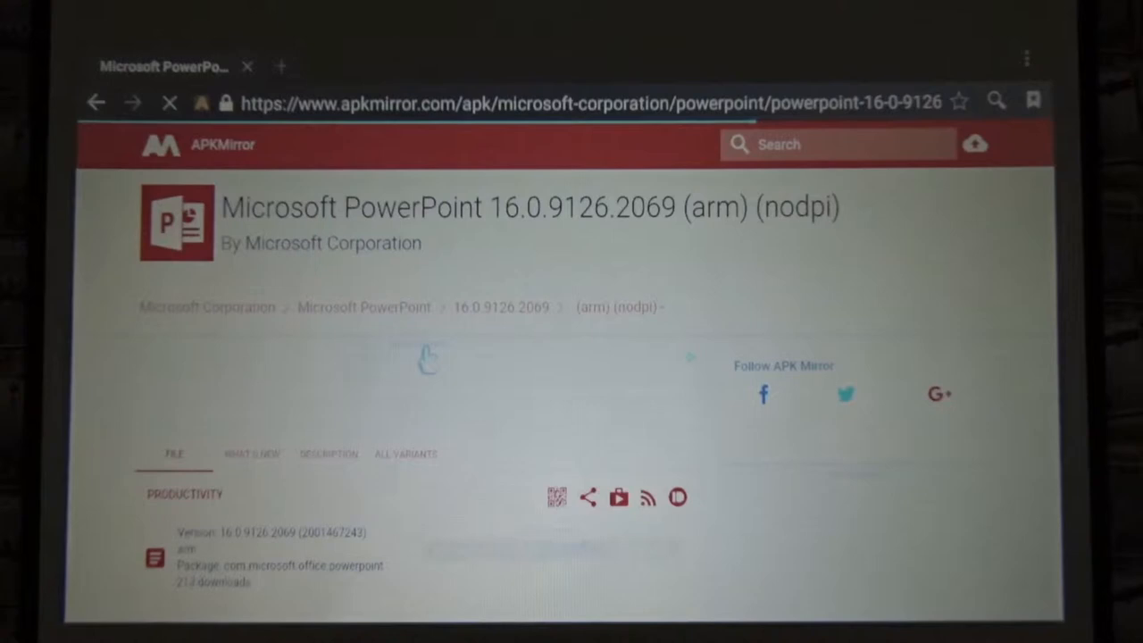
# Step: Download the PowerPoint 16.0.9126.2069 arm nodpi APK to the Download folder
pyautogui.scroll(-3)
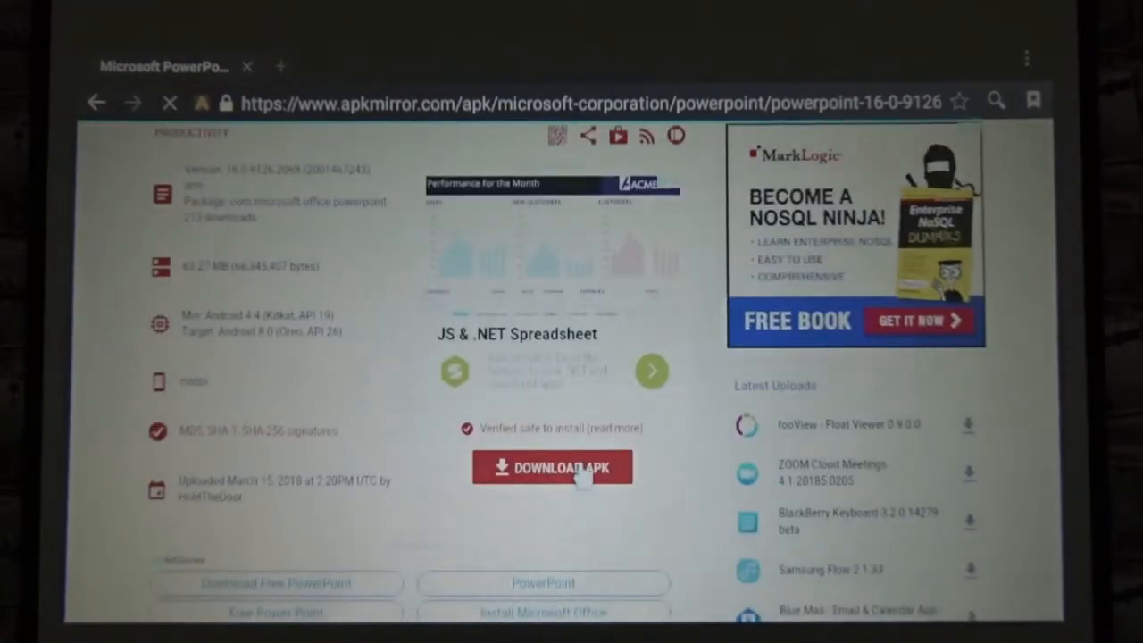
pyautogui.click(552, 468)
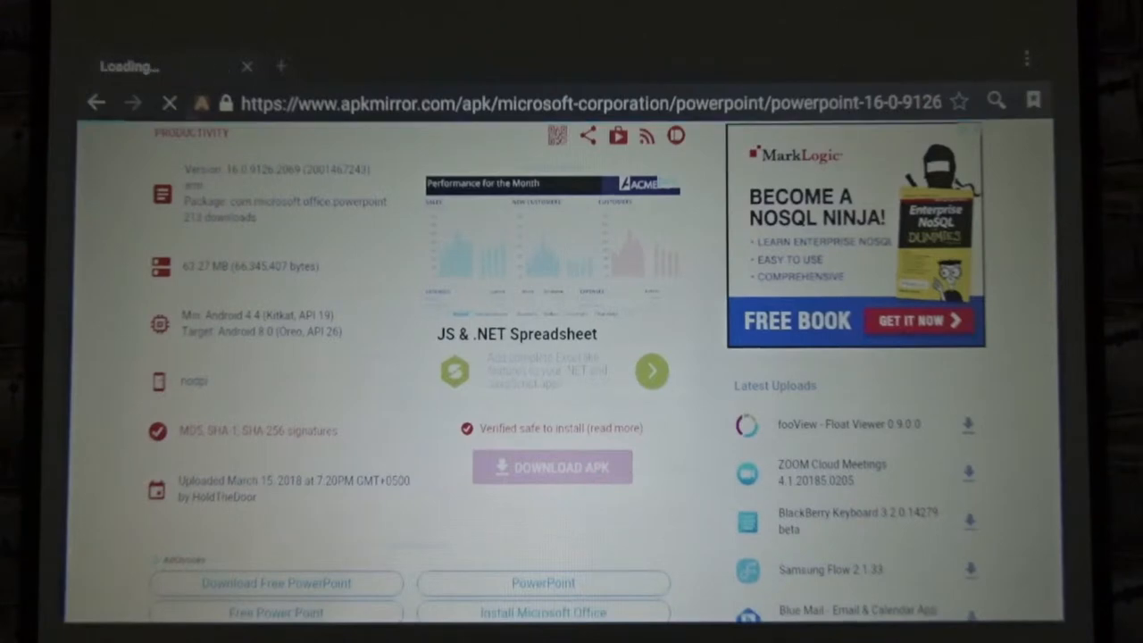
pyautogui.click(552, 468)
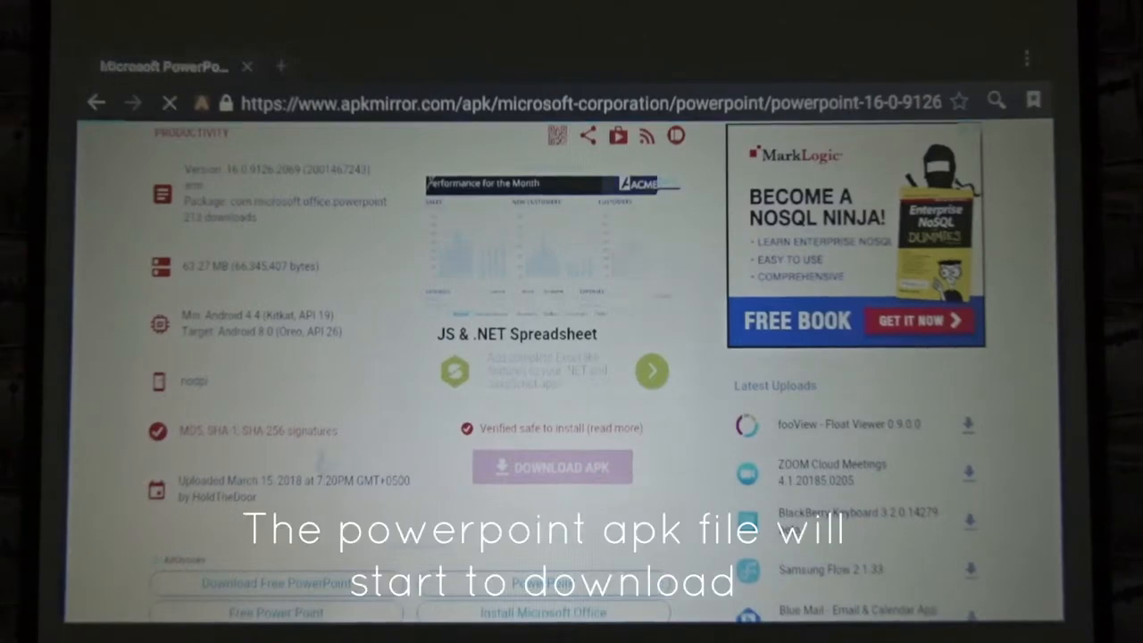
pyautogui.click(552, 466)
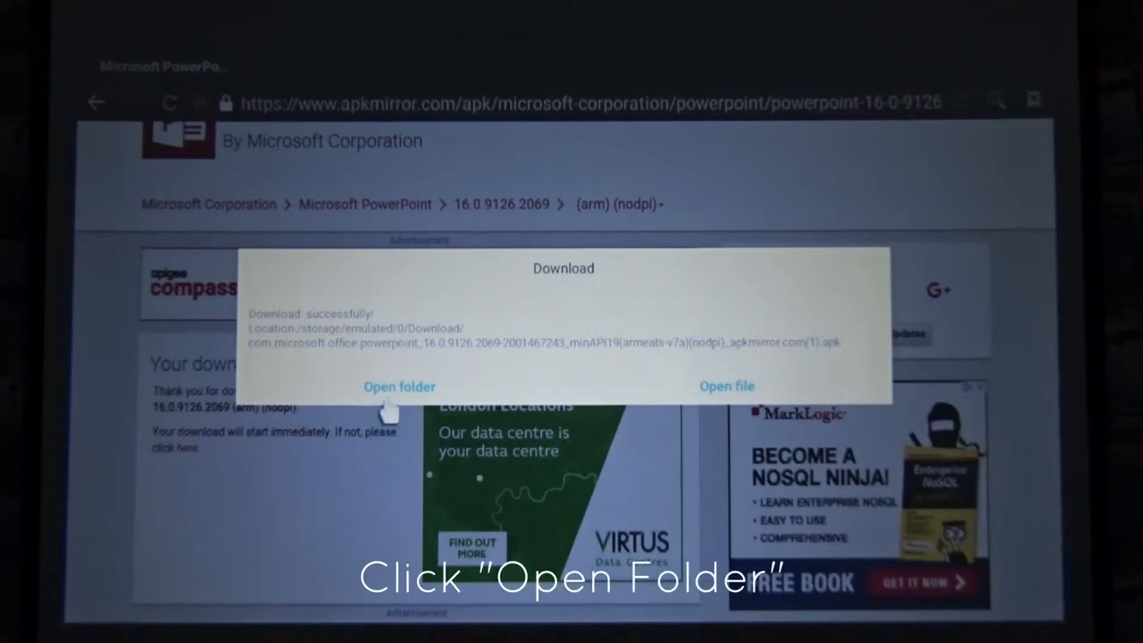
# Step: From the download dialog, locate the PowerPoint .apk in ES File Explorer and start its install
pyautogui.click(400, 385)
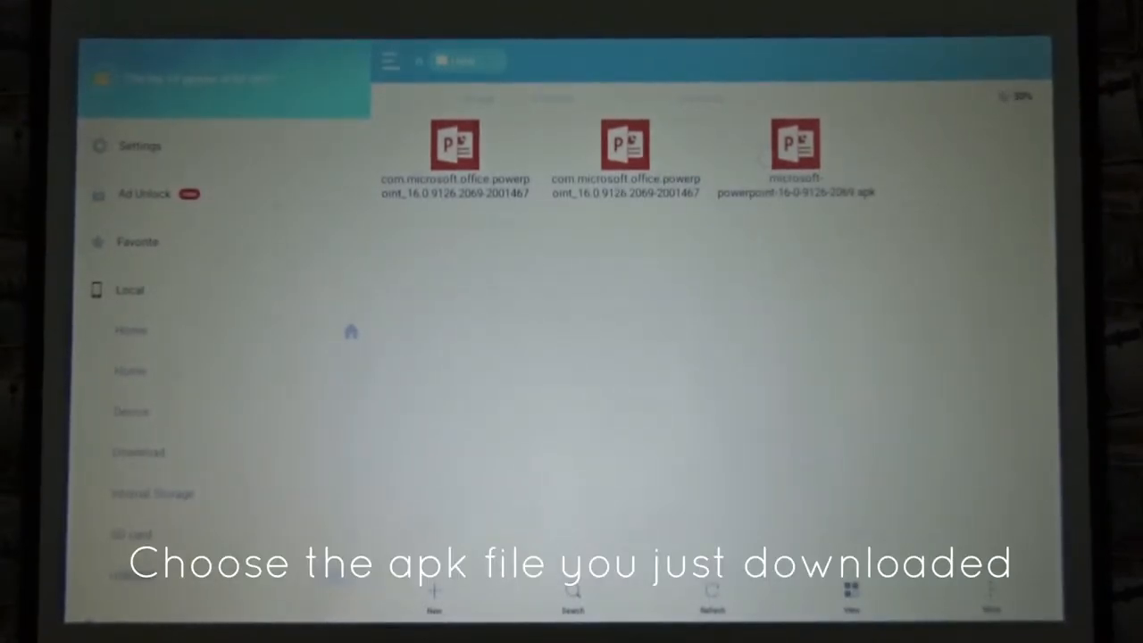
pyautogui.click(454, 145)
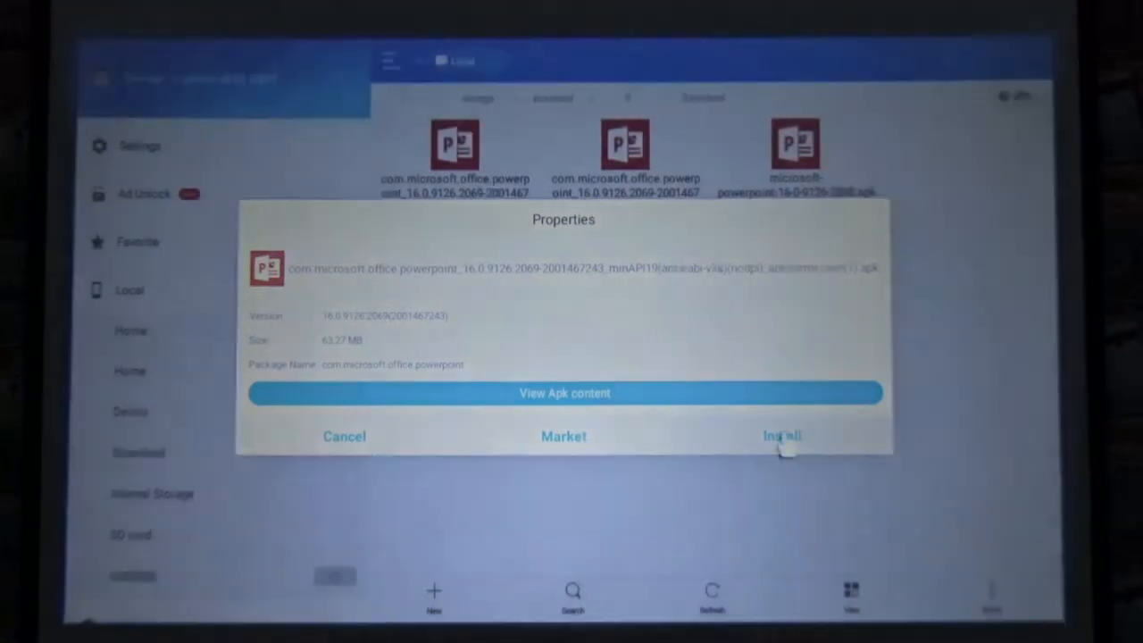
pyautogui.click(782, 436)
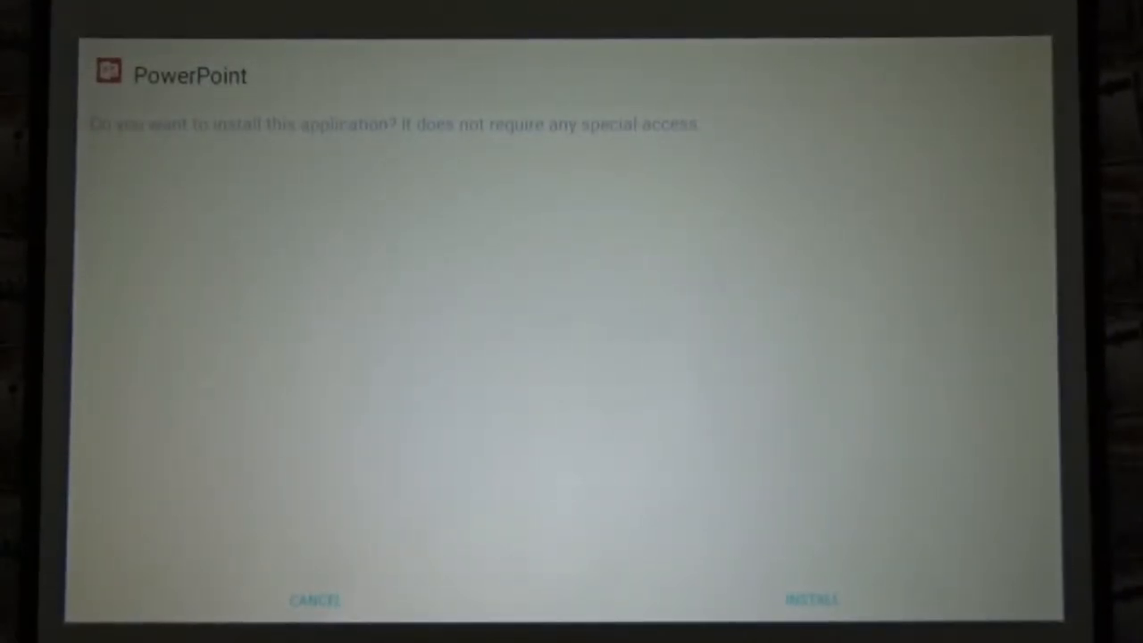
# Step: Confirm the PowerPoint installation and finish with DONE once installed
pyautogui.click(810, 600)
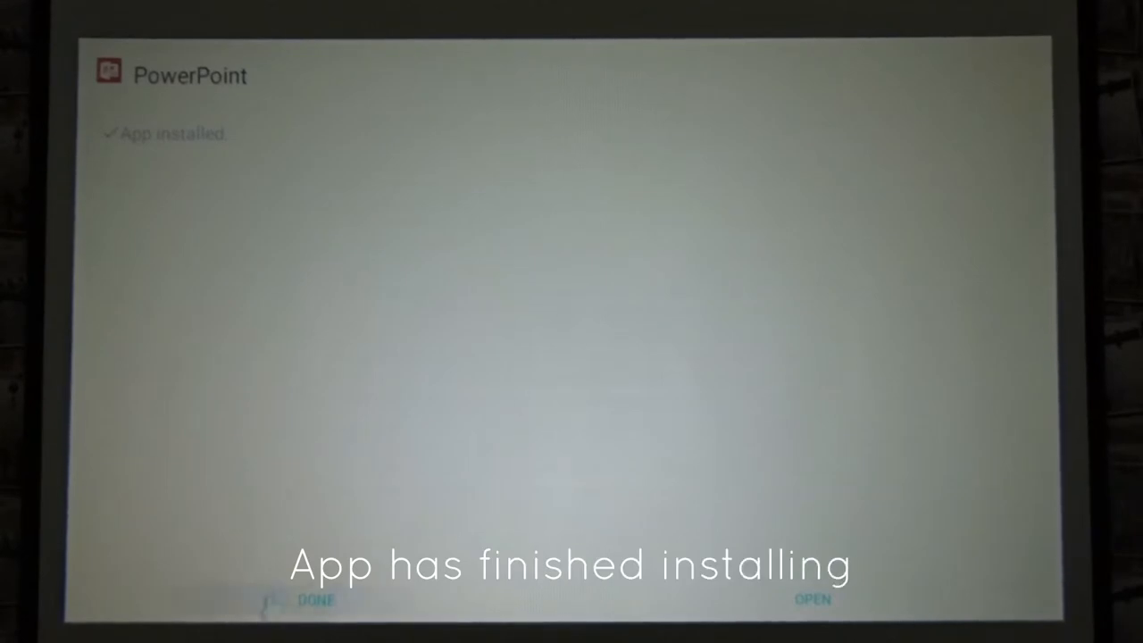
pyautogui.click(318, 600)
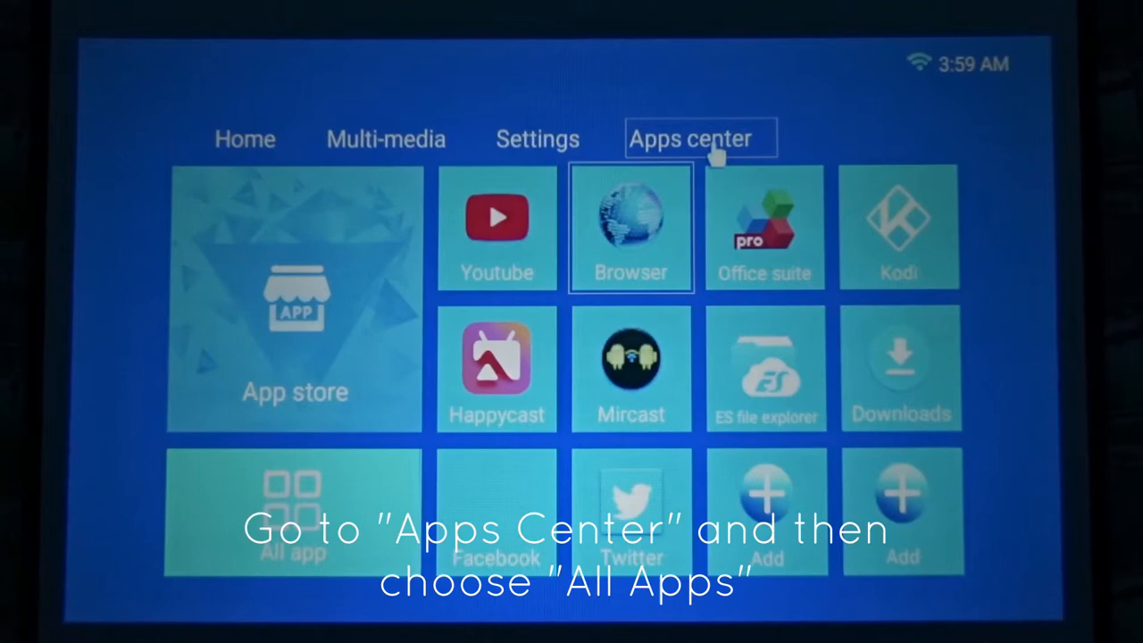
# Step: Launch PowerPoint from All apps, allow file and contacts access, and choose Sign in later
pyautogui.click(293, 510)
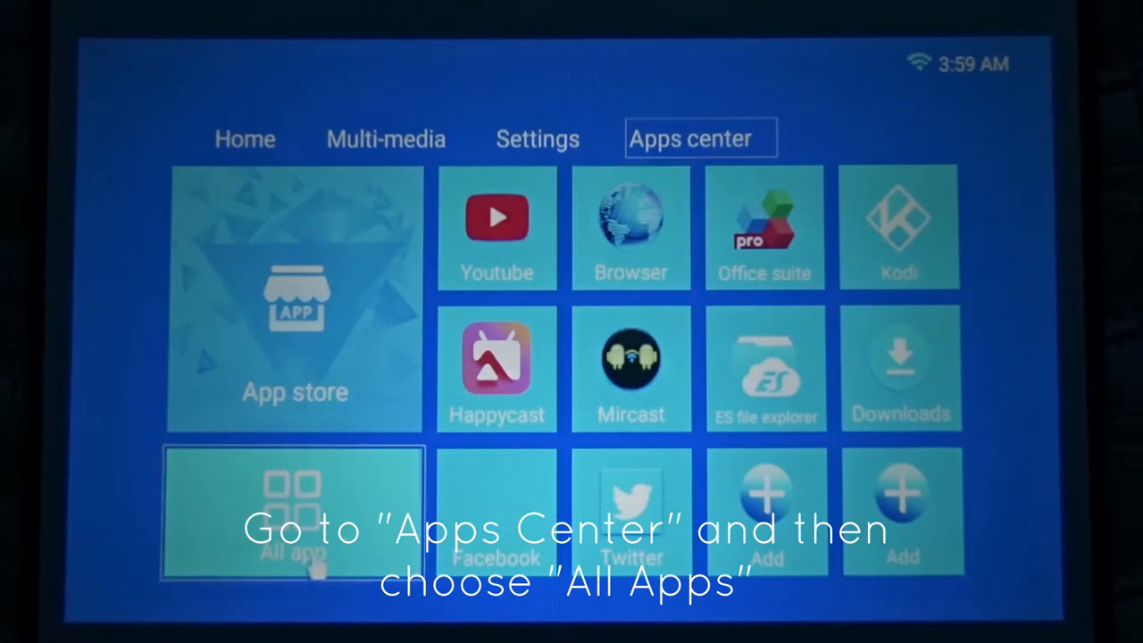
pyautogui.click(295, 509)
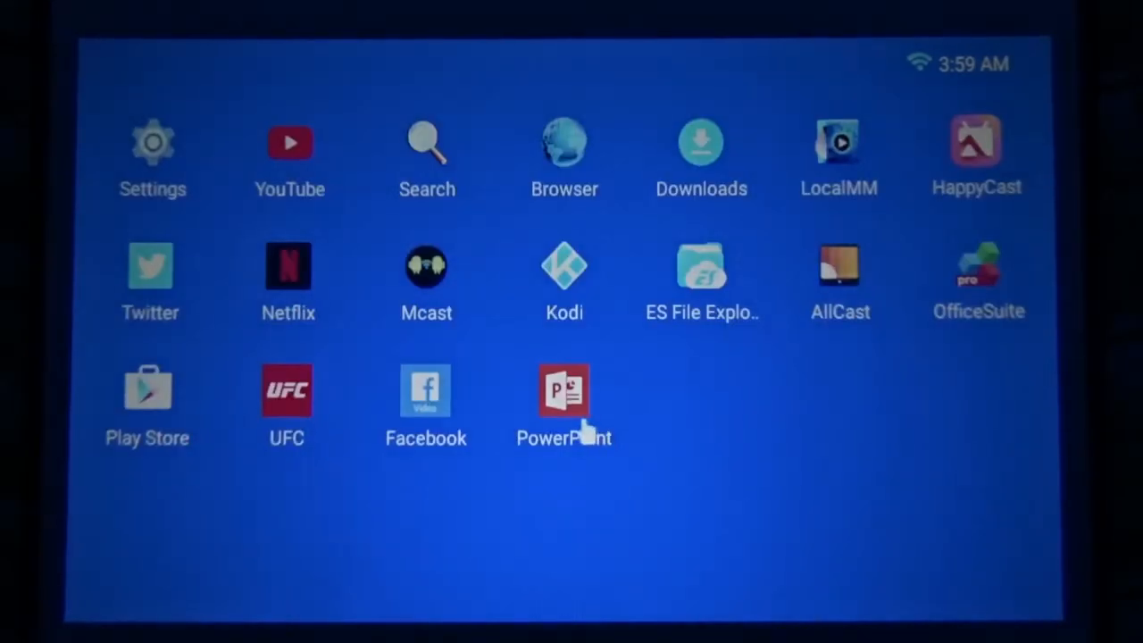
pyautogui.click(565, 390)
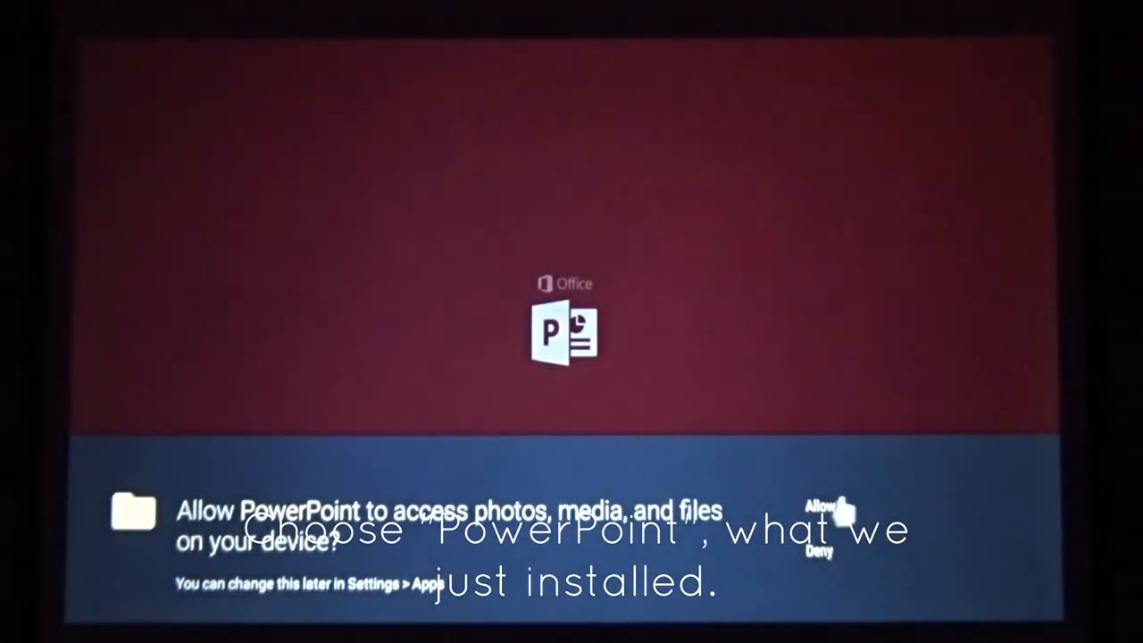
pyautogui.click(818, 503)
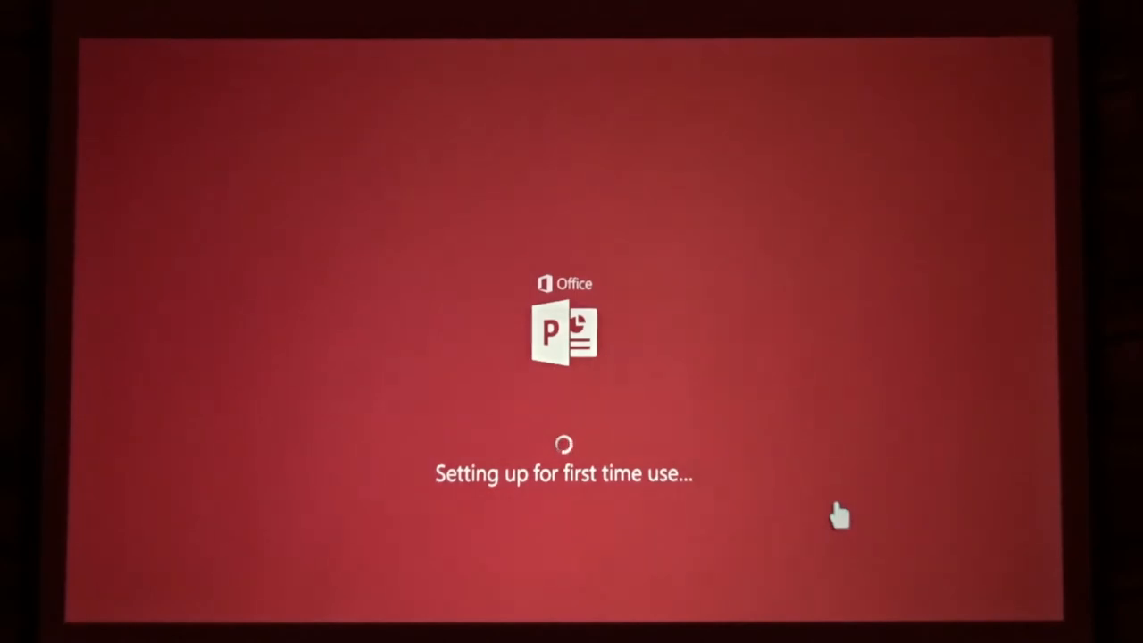
pyautogui.moveTo(750, 516)
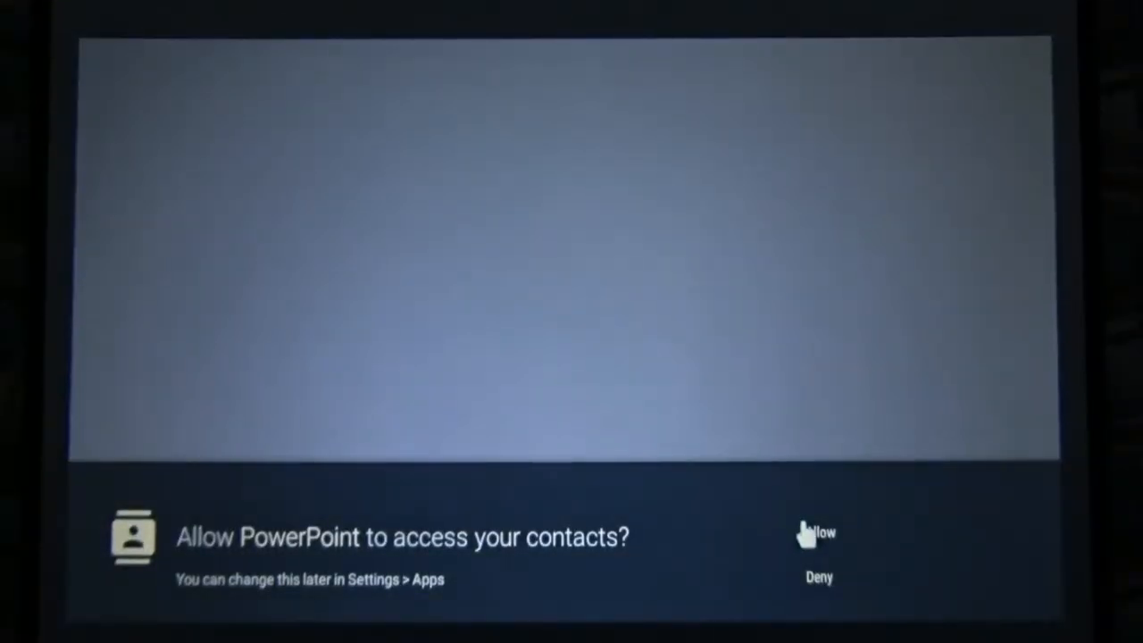
pyautogui.click(818, 532)
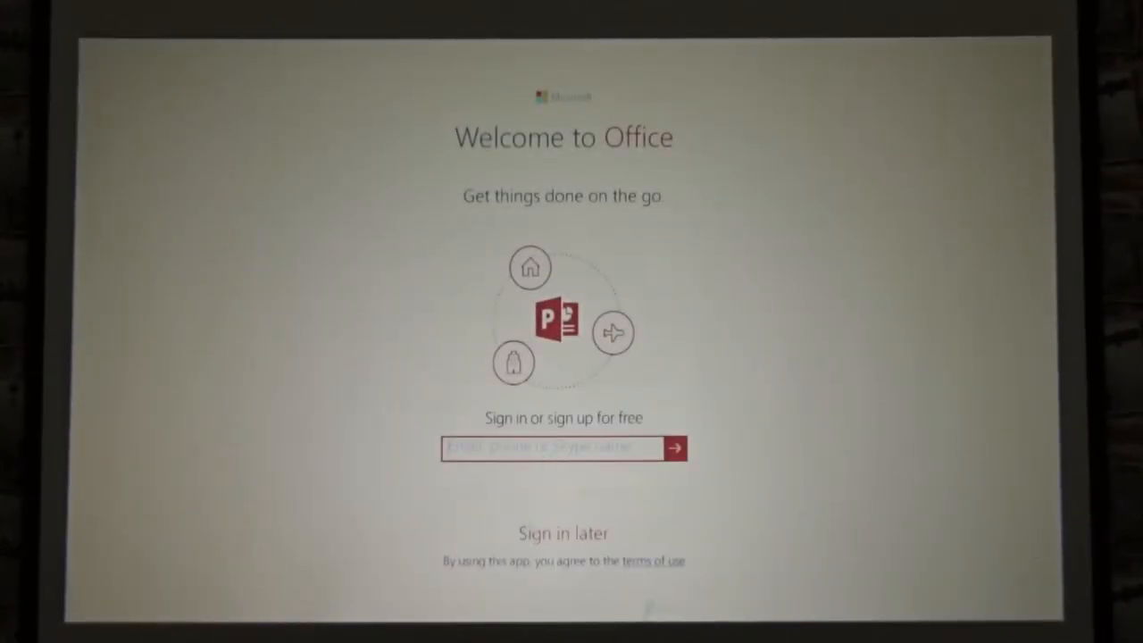
pyautogui.click(563, 532)
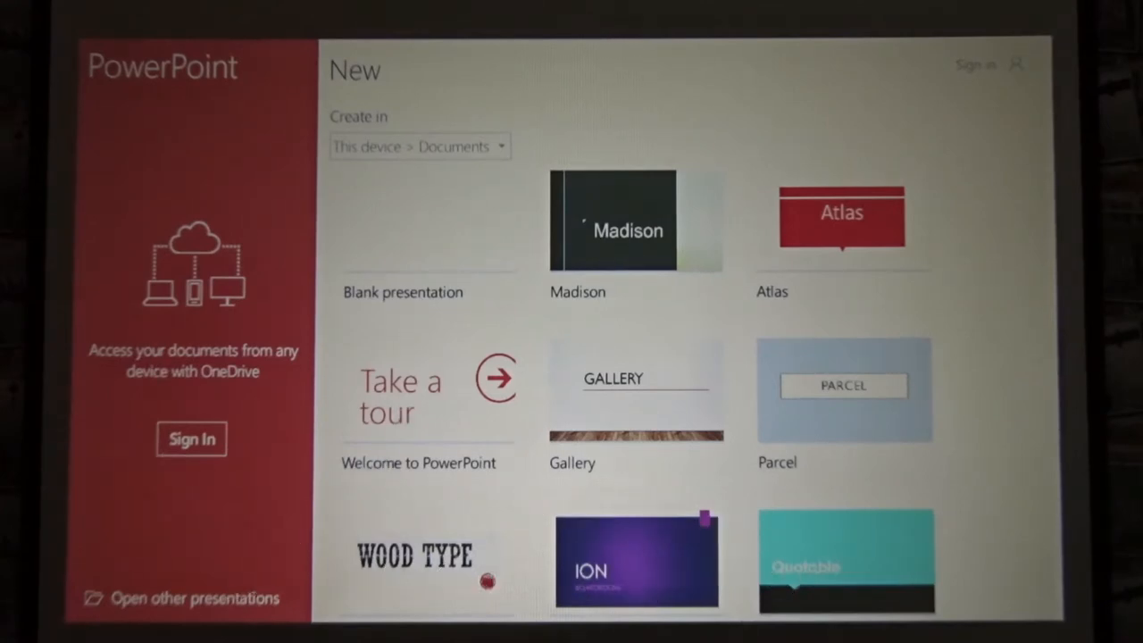
pyautogui.moveTo(175, 596)
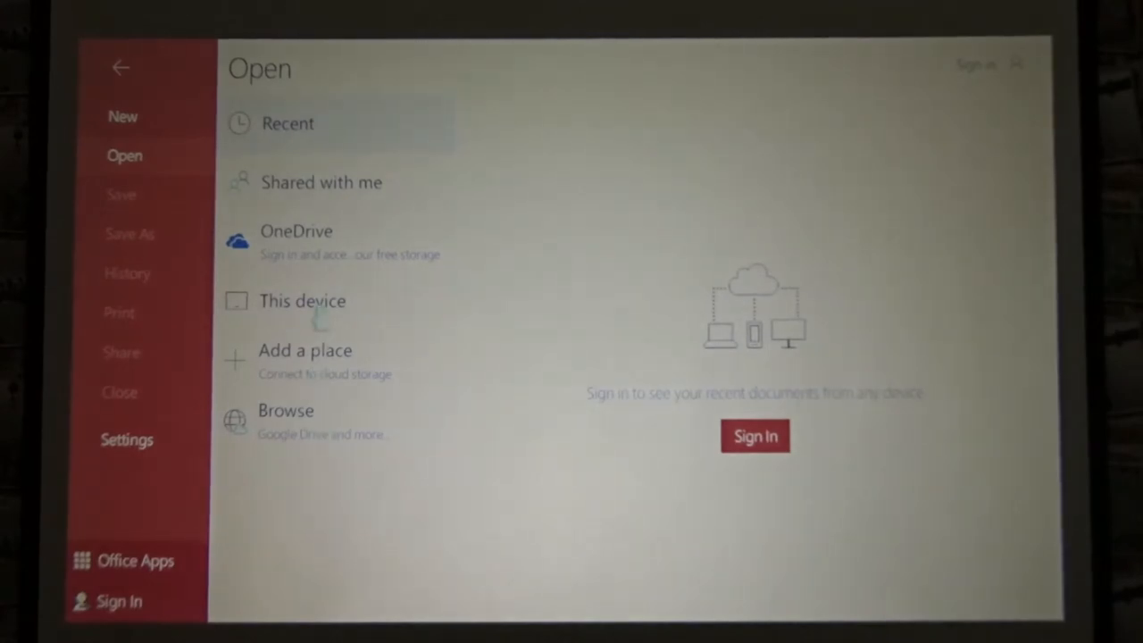
# Step: Browse This device > Storage > SD Card and grant PowerPoint permission to its files
pyautogui.click(301, 300)
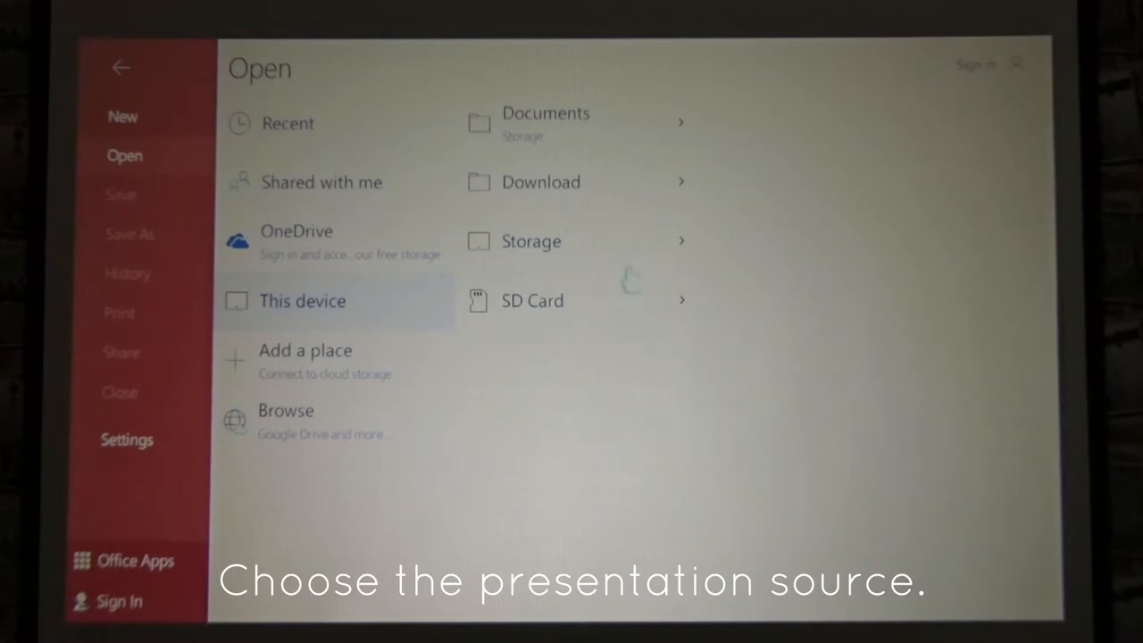
pyautogui.click(533, 241)
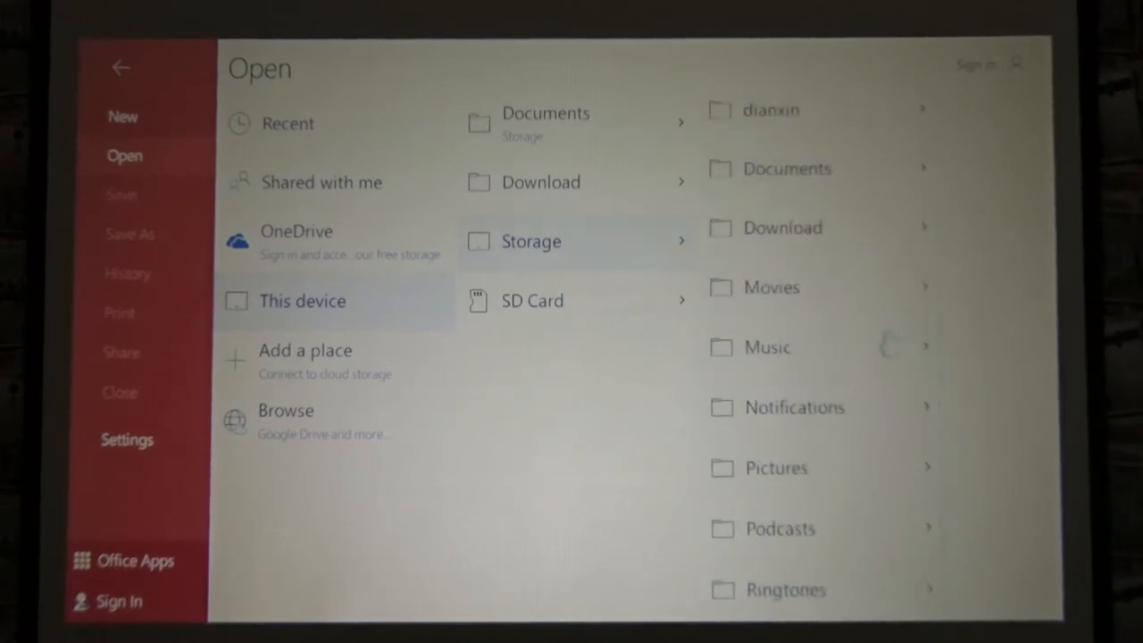
pyautogui.click(532, 300)
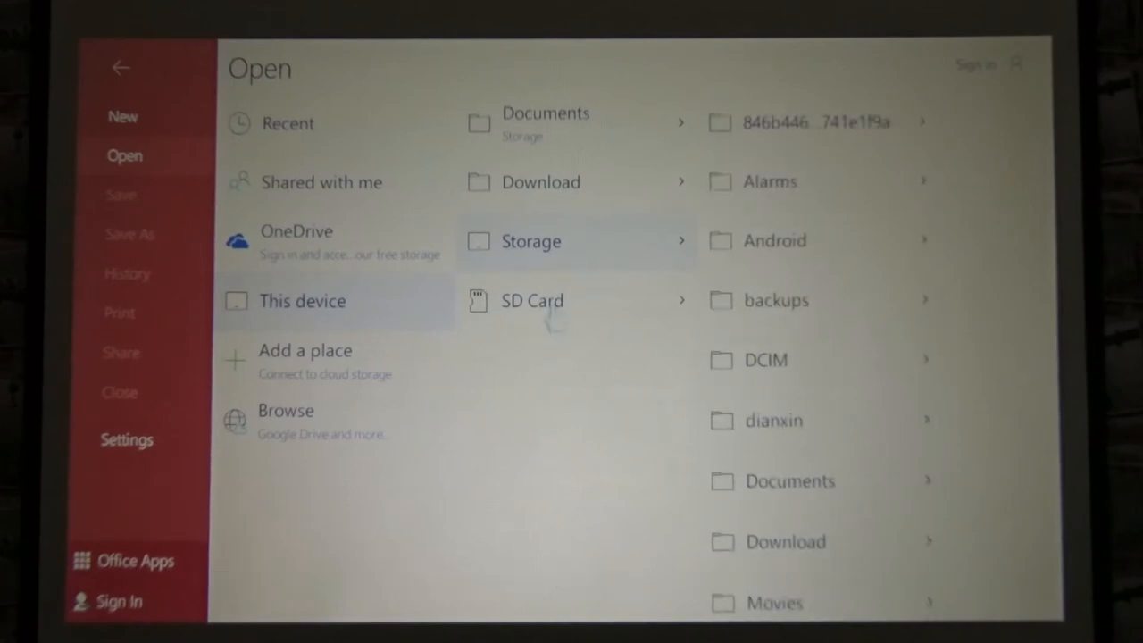
pyautogui.click(532, 300)
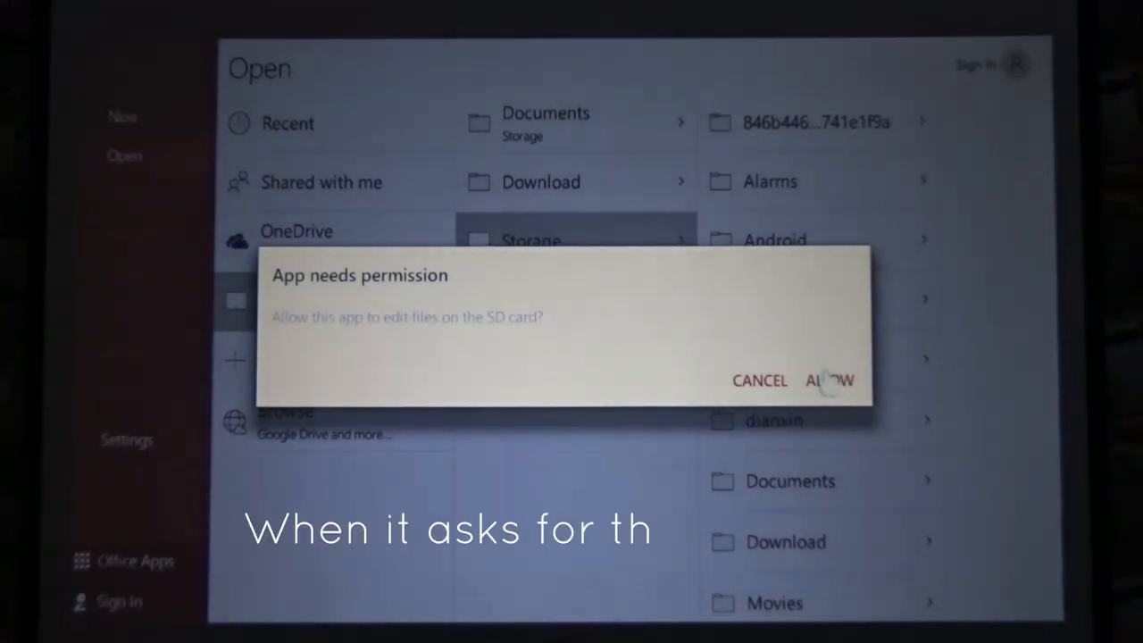
pyautogui.click(829, 378)
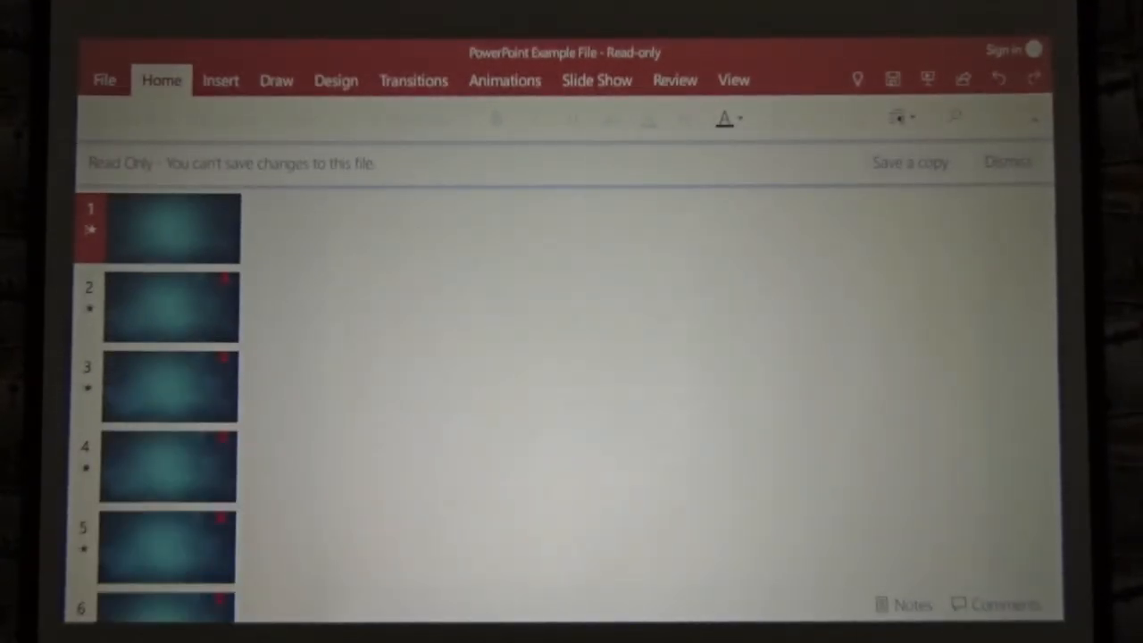
# Step: Start the slide show from the beginning, advance through slides, and exit the presentation
pyautogui.click(170, 228)
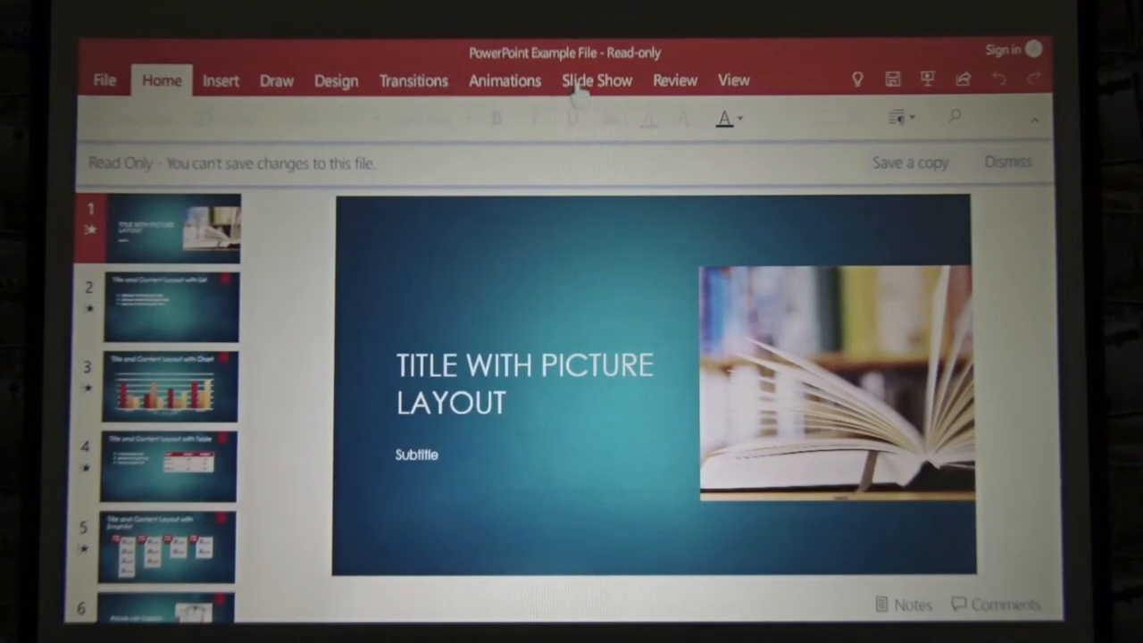
pyautogui.click(596, 81)
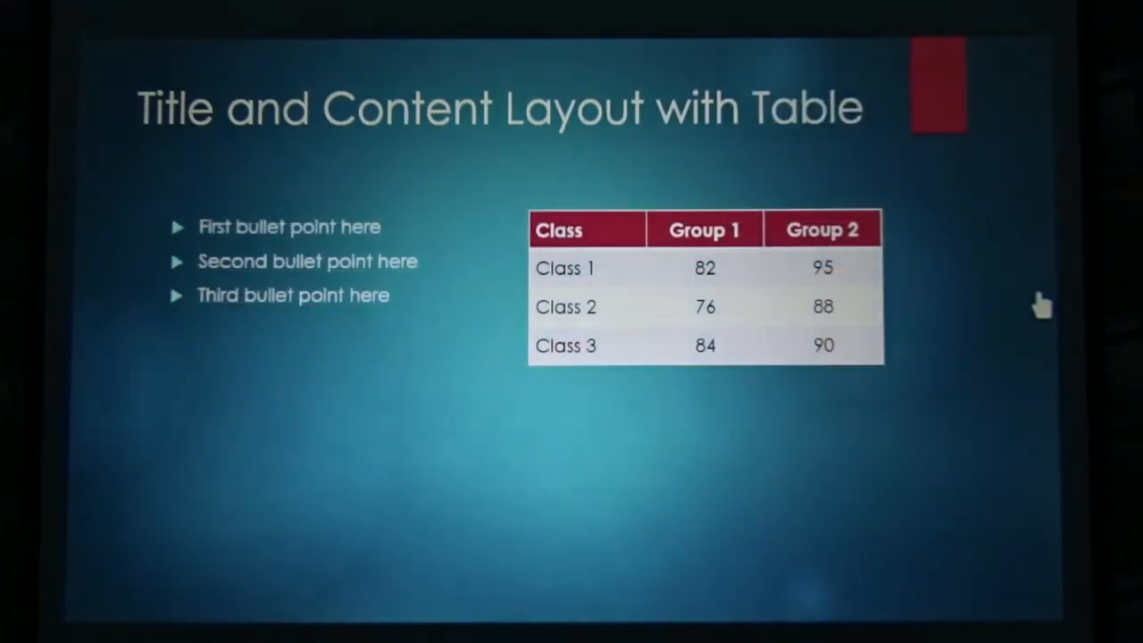
pyautogui.press('right')
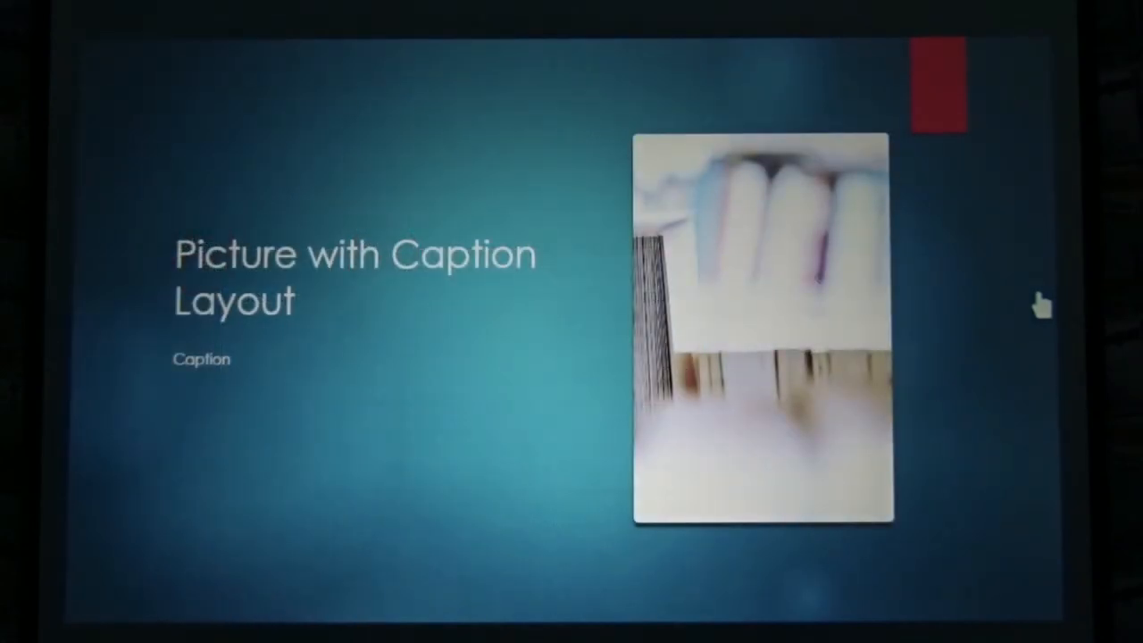
pyautogui.press('escape')
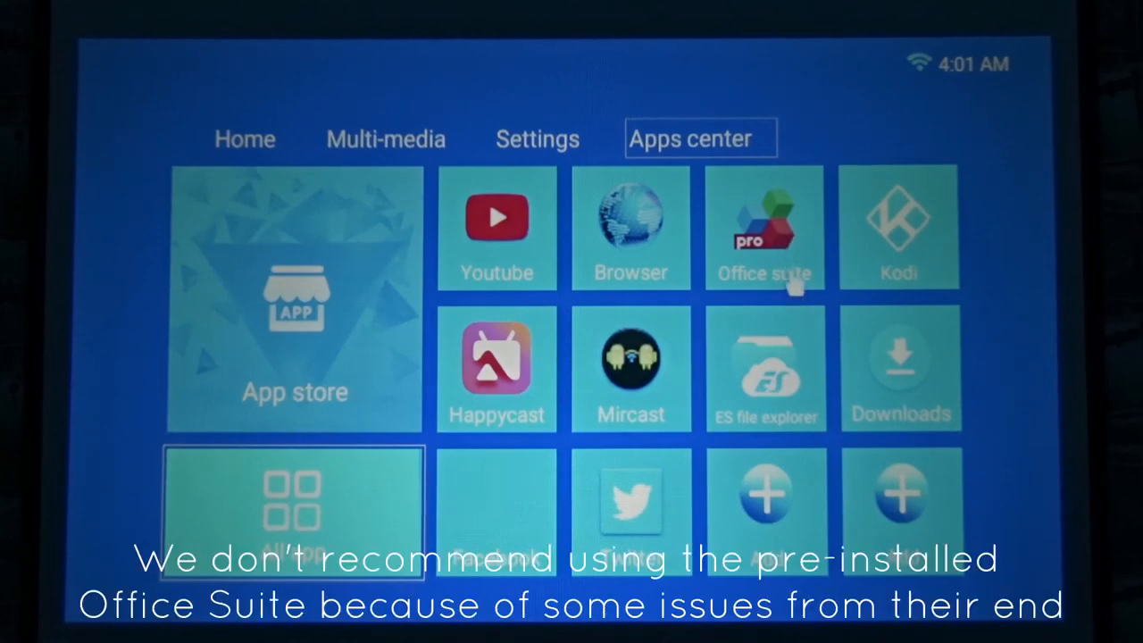
pyautogui.moveTo(670, 314)
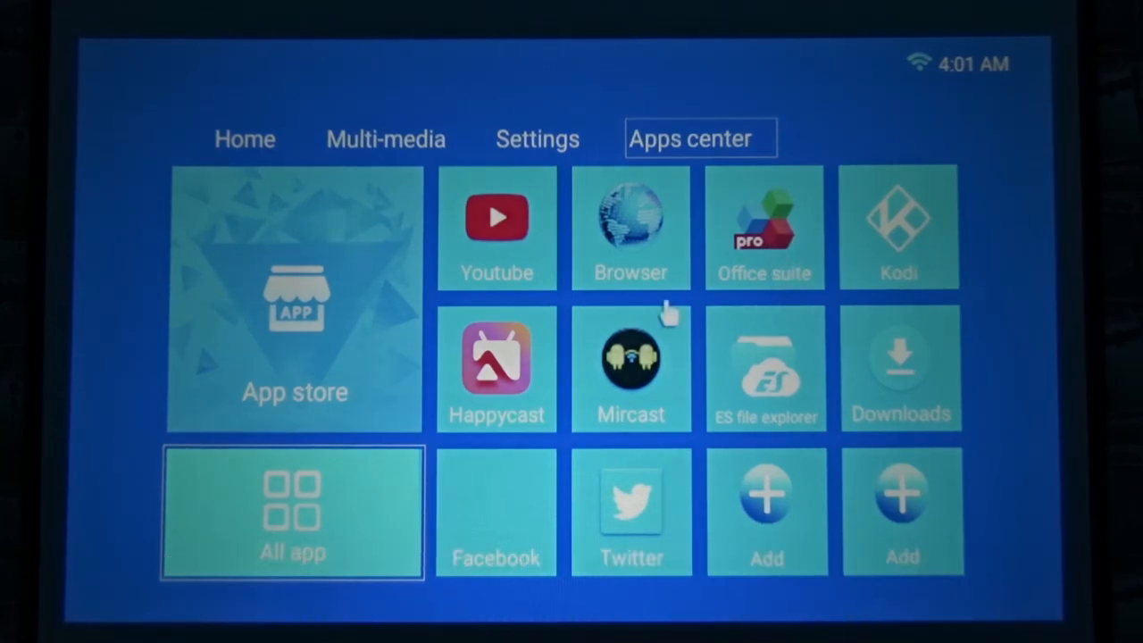
pyautogui.moveTo(407, 402)
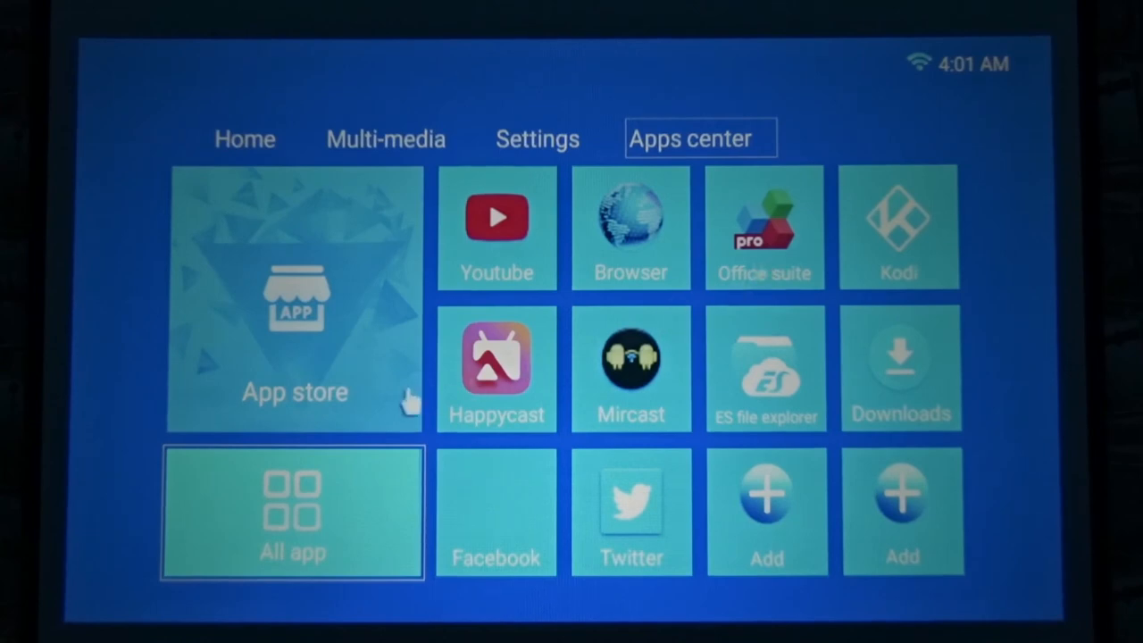
pyautogui.moveTo(250, 147)
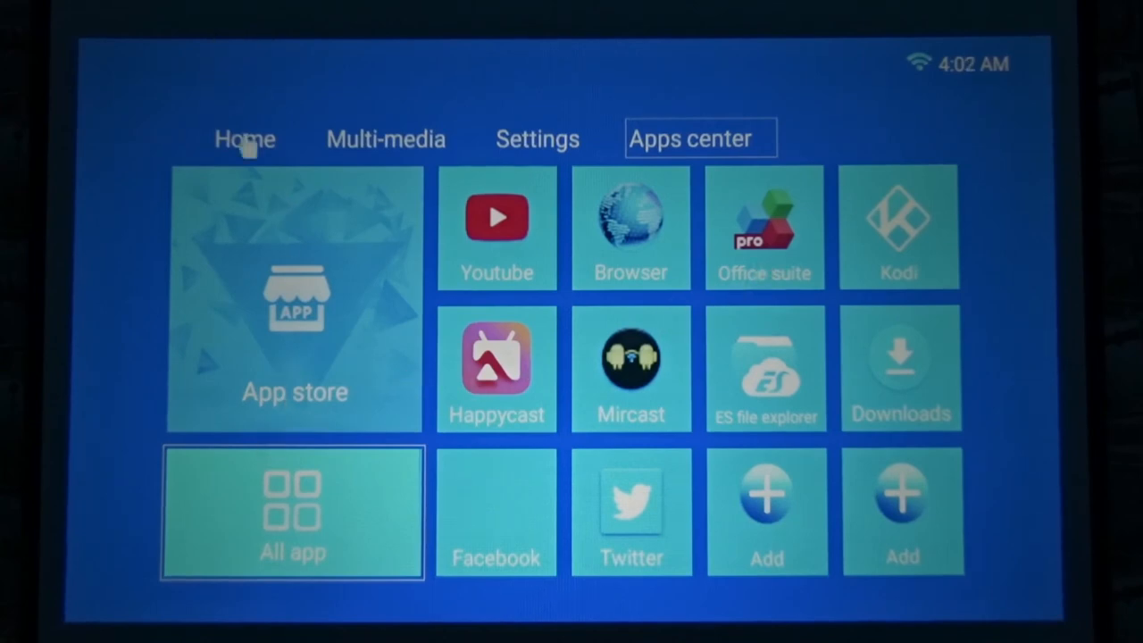
# Step: Return the launcher to its Home page with YouTube, Browser and Facebook tiles
pyautogui.click(243, 140)
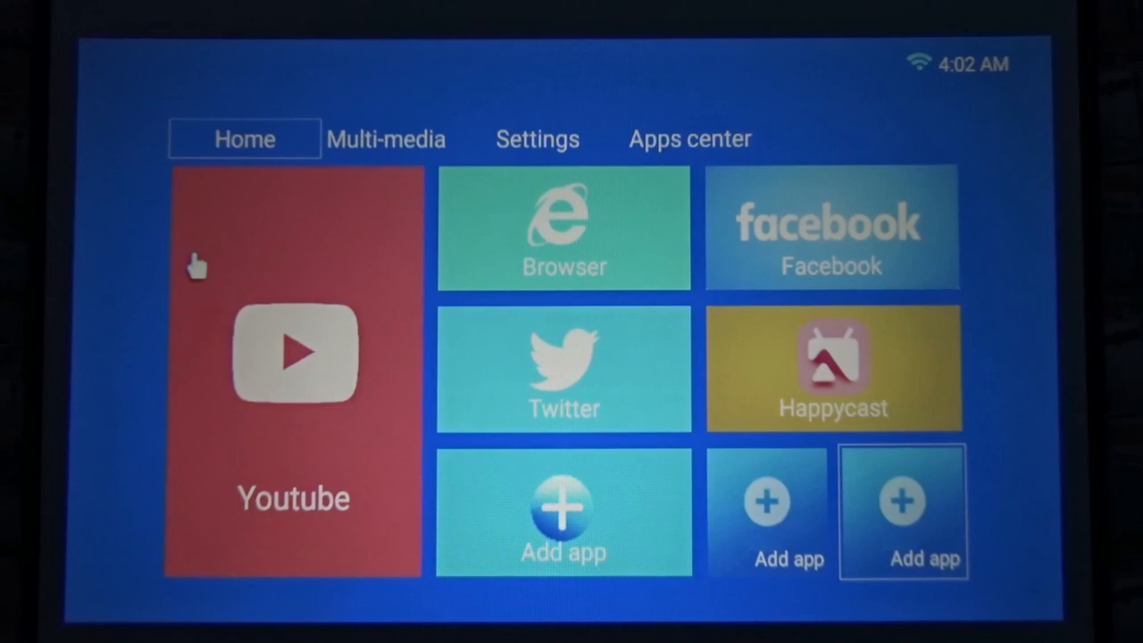